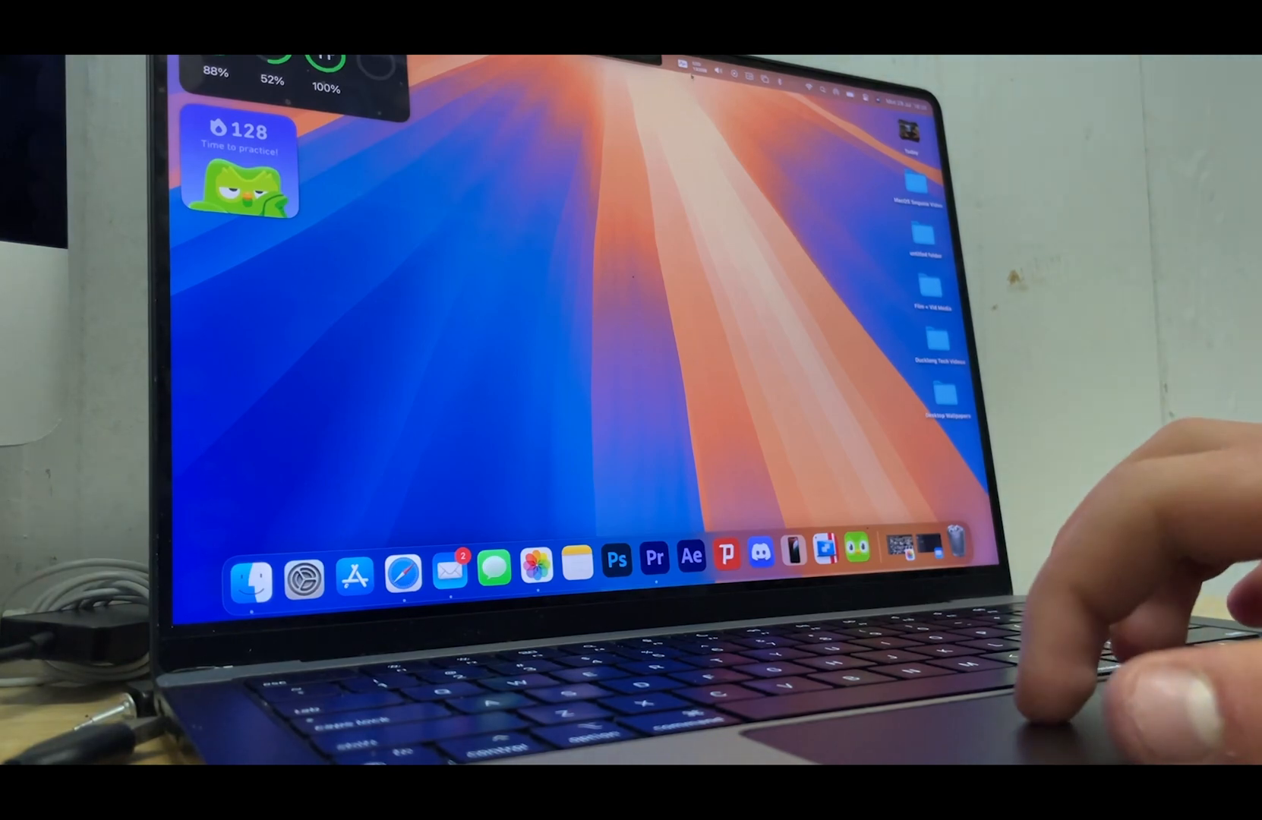
- Open Apple's macOS Sequoia page on iPhone notifications and cross-device drag and drop
{"action": "left_click", "coordinate": [761, 85]}
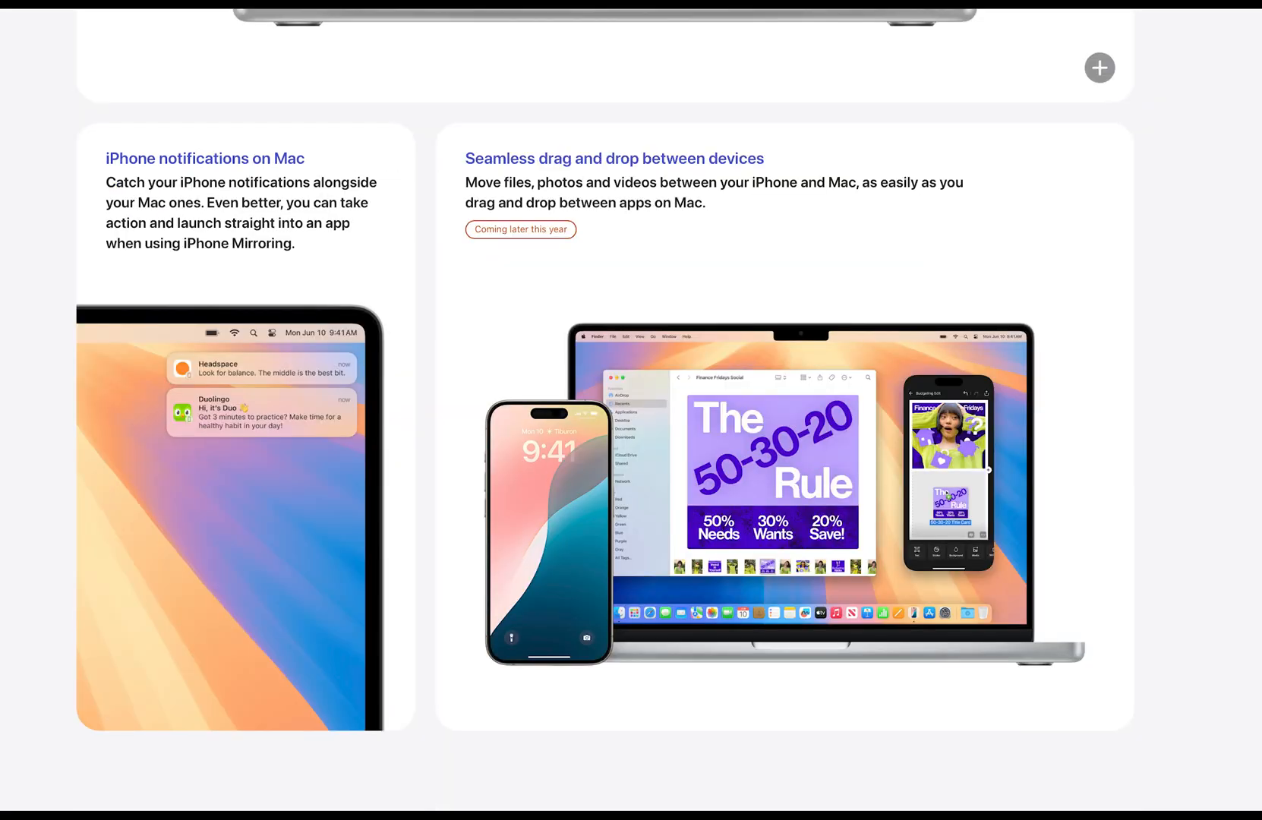
- Scroll through Wikipedia's About page in Safari's reader-style view
{"action": "scroll", "scroll_direction": "down", "scroll_amount": 3}
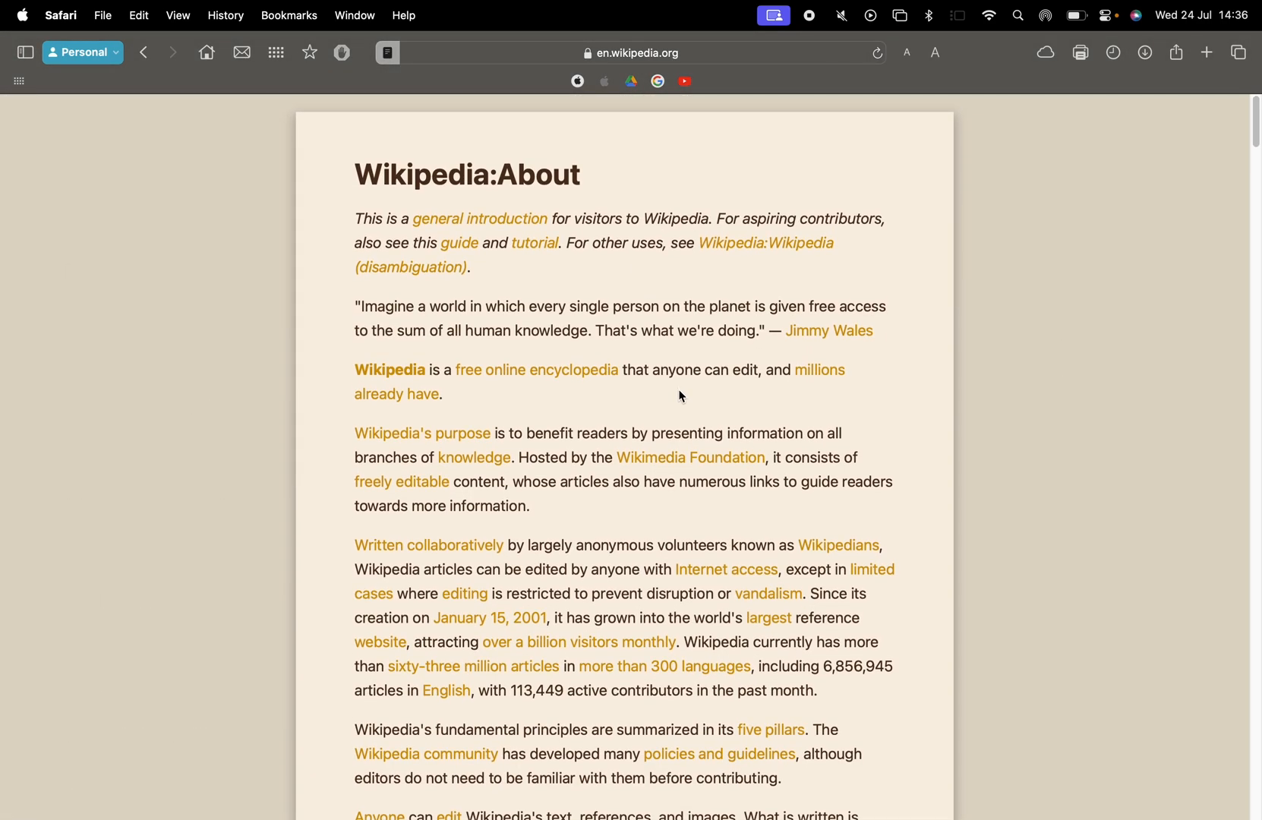
{"action": "scroll", "scroll_direction": "down", "scroll_amount": 3}
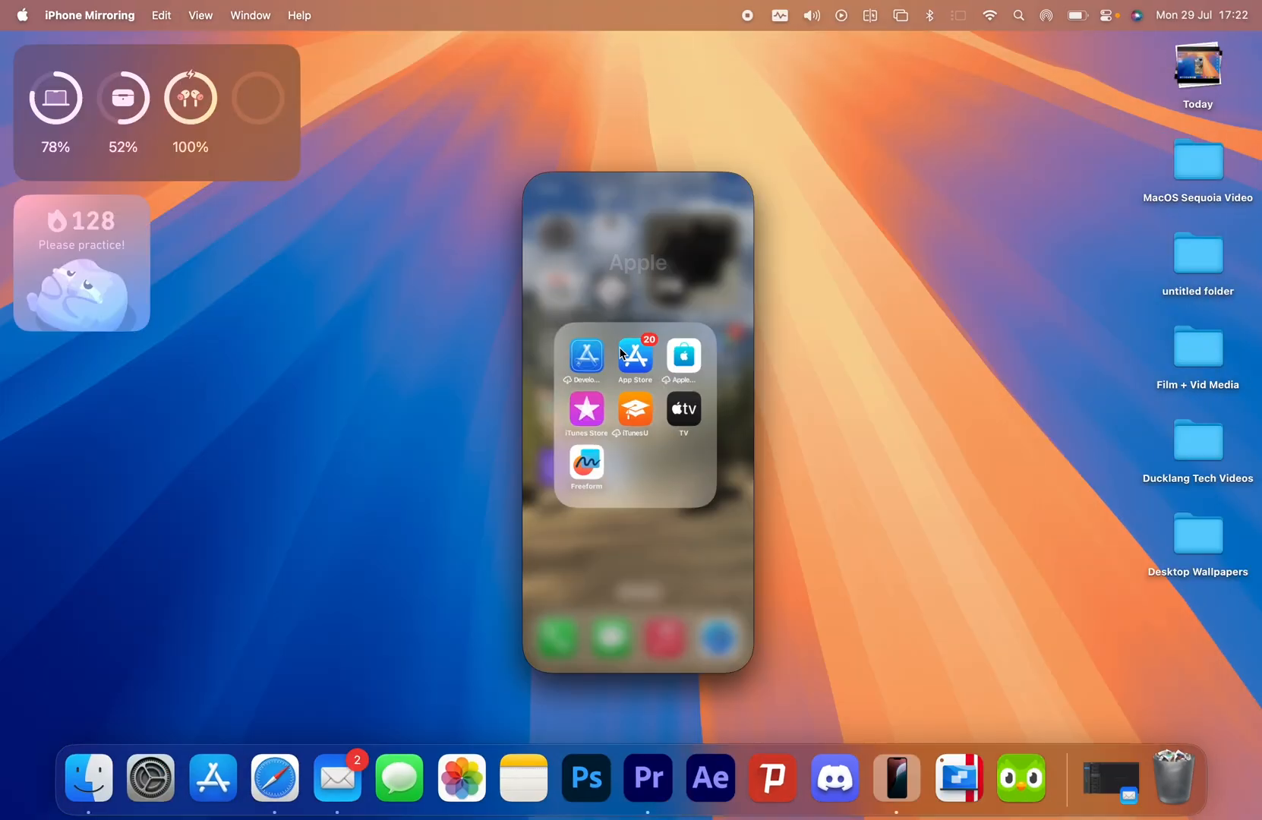
- Open the App Store on the mirrored iPhone and scroll the Today stories
{"action": "left_click", "coordinate": [634, 357]}
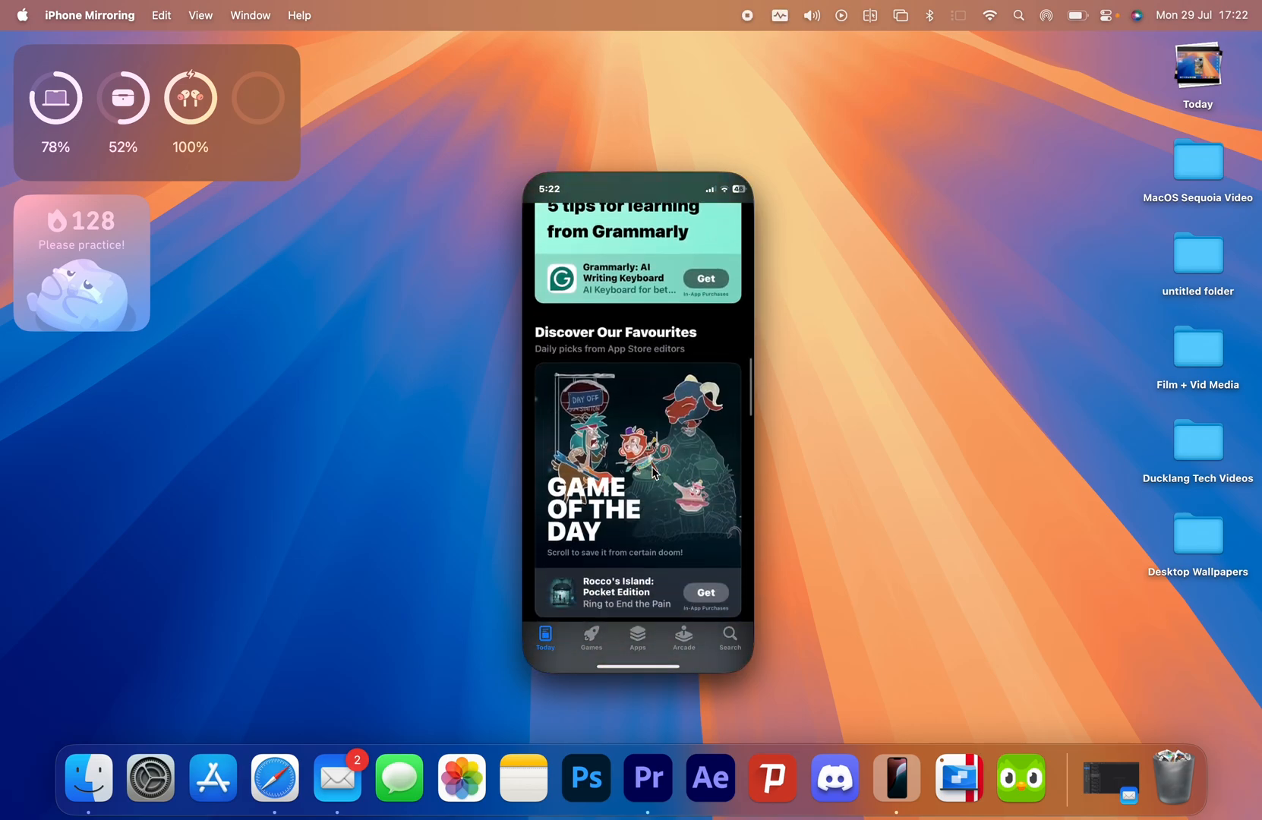
{"action": "scroll", "scroll_direction": "down", "scroll_amount": 3}
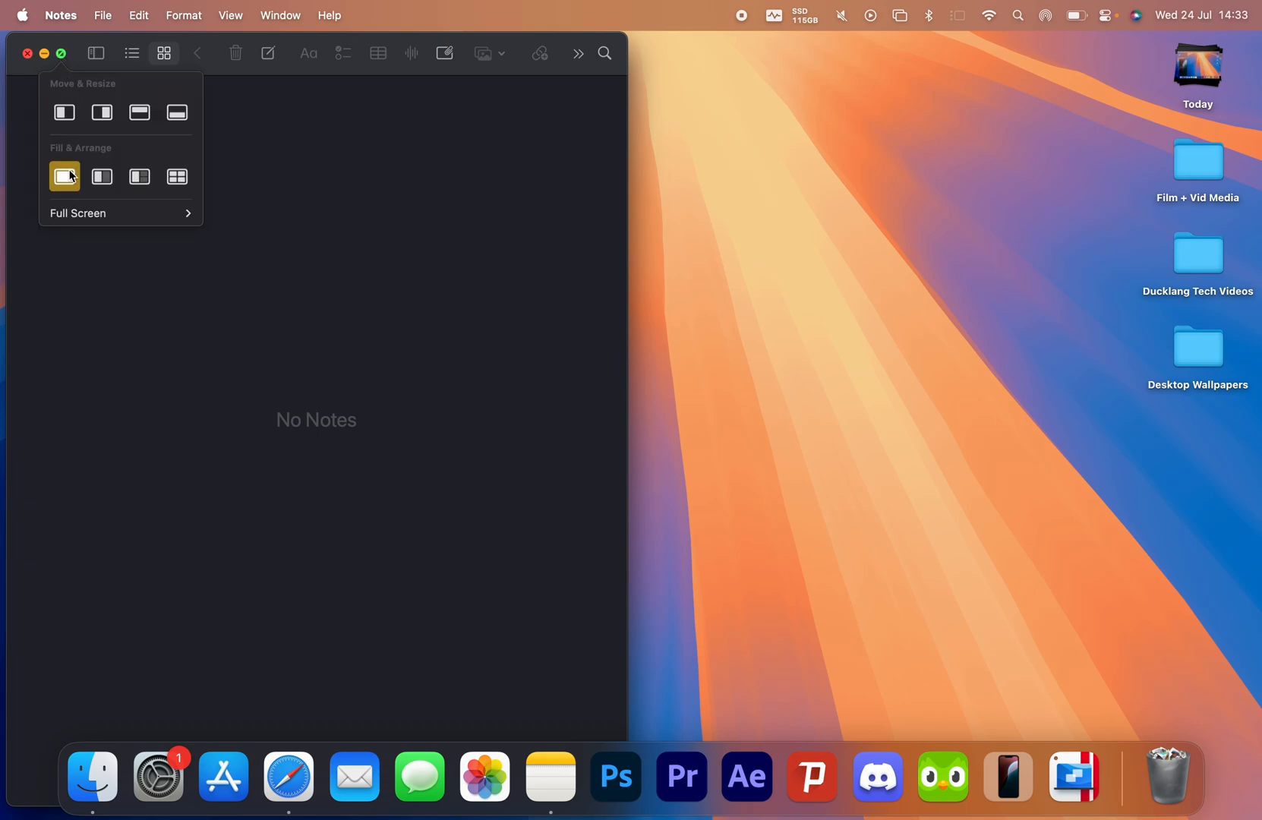
- Make the Notes window fill the screen using the green button's Fill option
{"action": "left_click", "coordinate": [102, 111]}
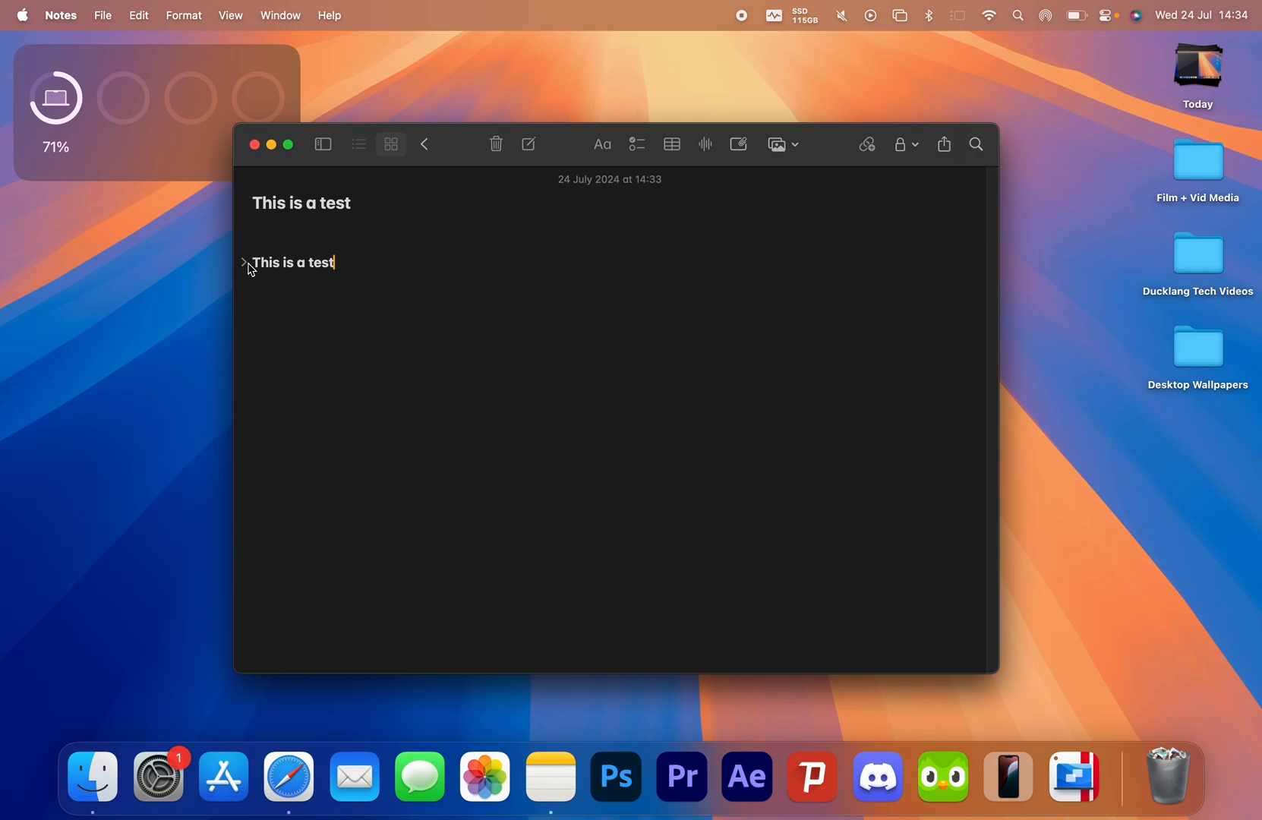
- Expand the heading section and type 'this is a' under the note title
{"action": "left_click", "coordinate": [243, 263]}
{"action": "type", "text": "This is a test"}
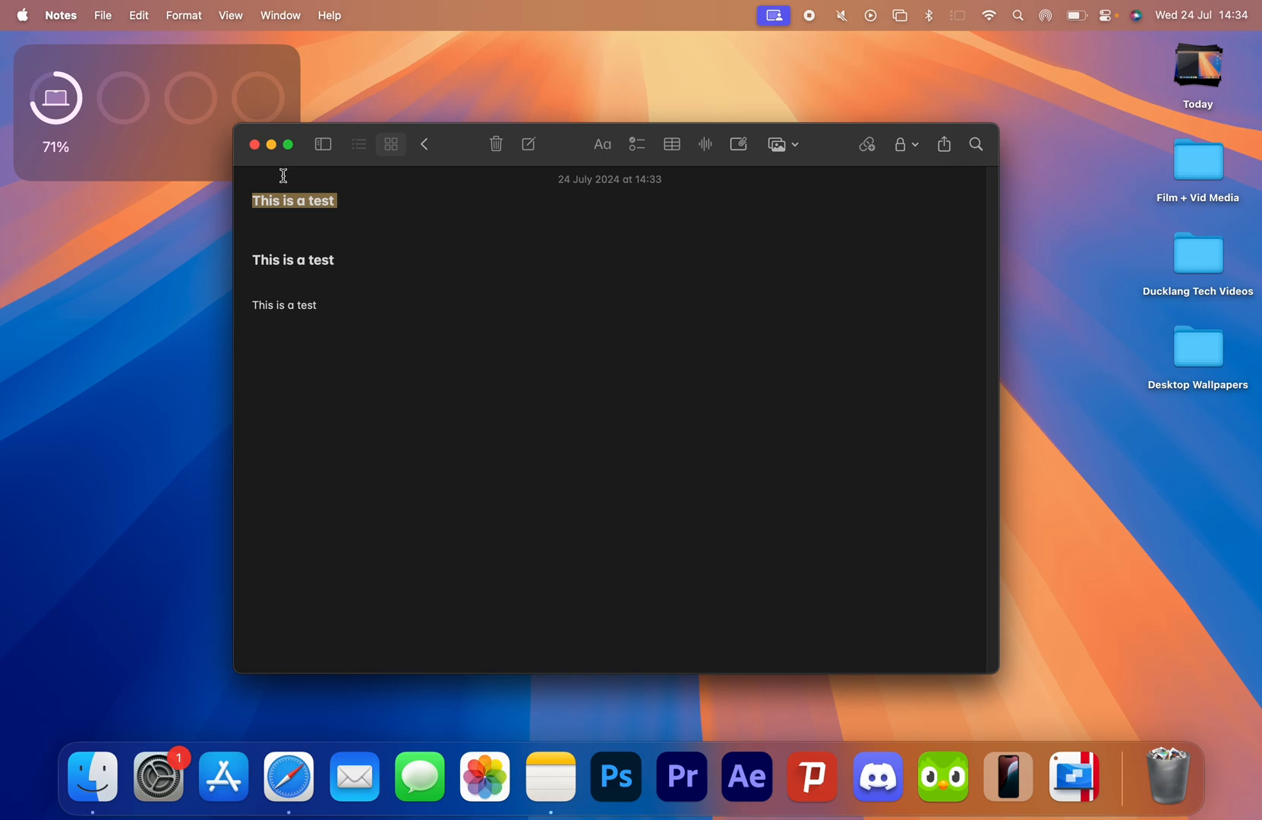
{"action": "left_click", "coordinate": [300, 215]}
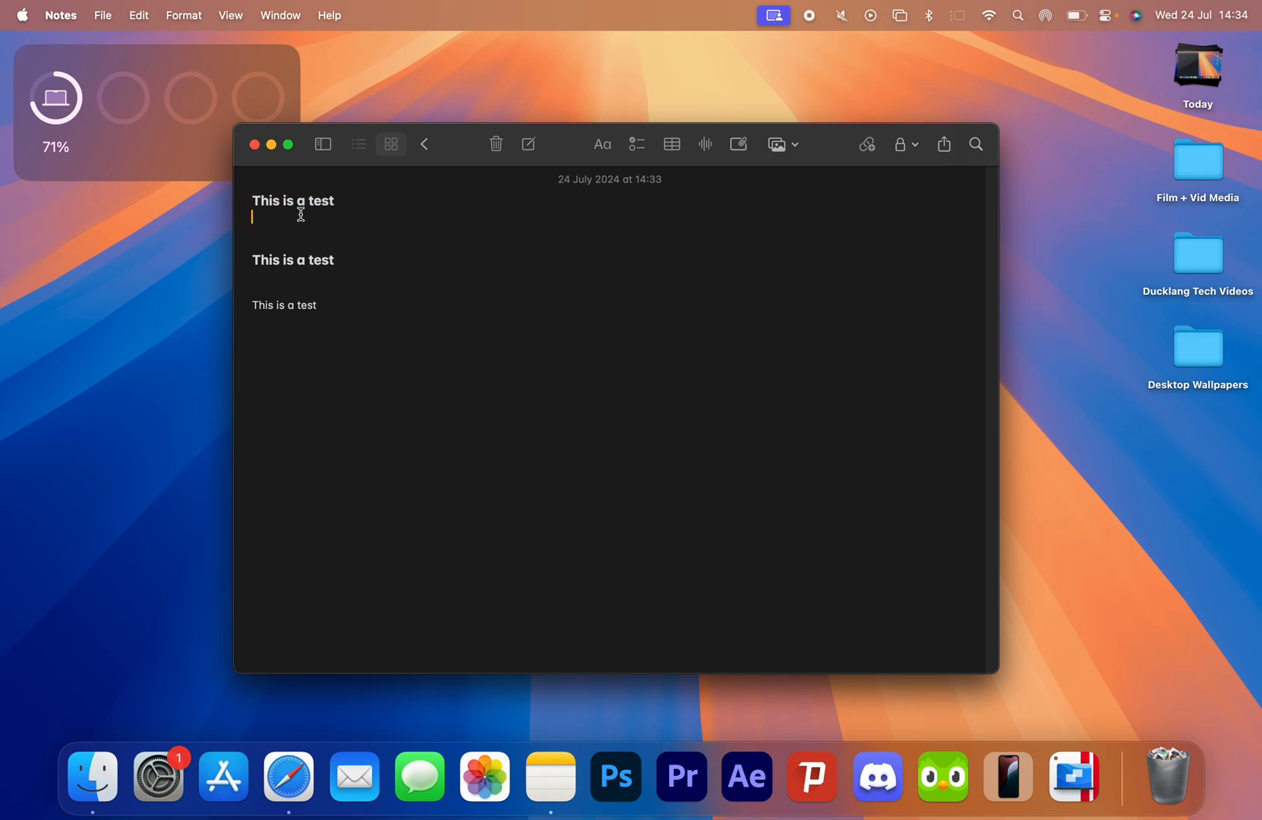
{"action": "type", "text": "this is a test"}
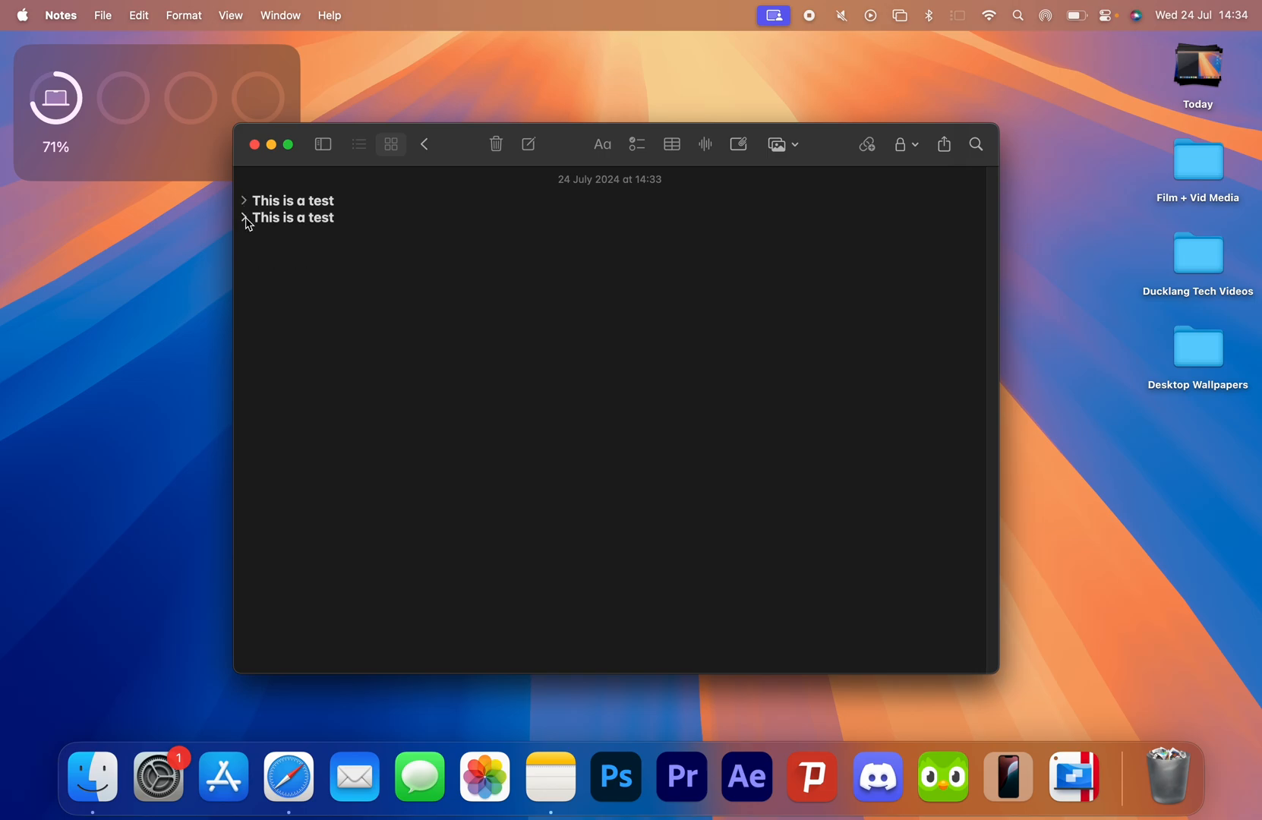
- Expand the second heading section and restyle it as a Title
{"action": "left_click", "coordinate": [245, 217]}
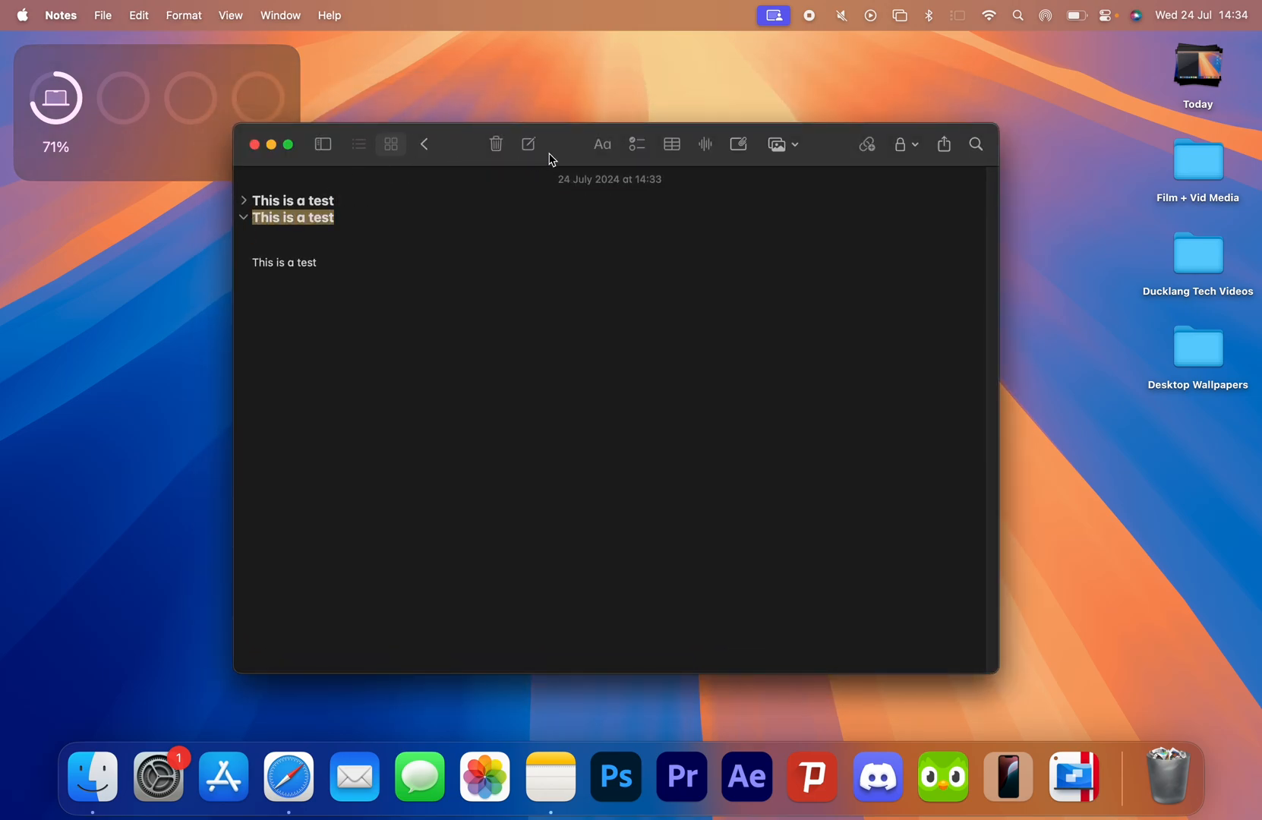
{"action": "left_click", "coordinate": [602, 144]}
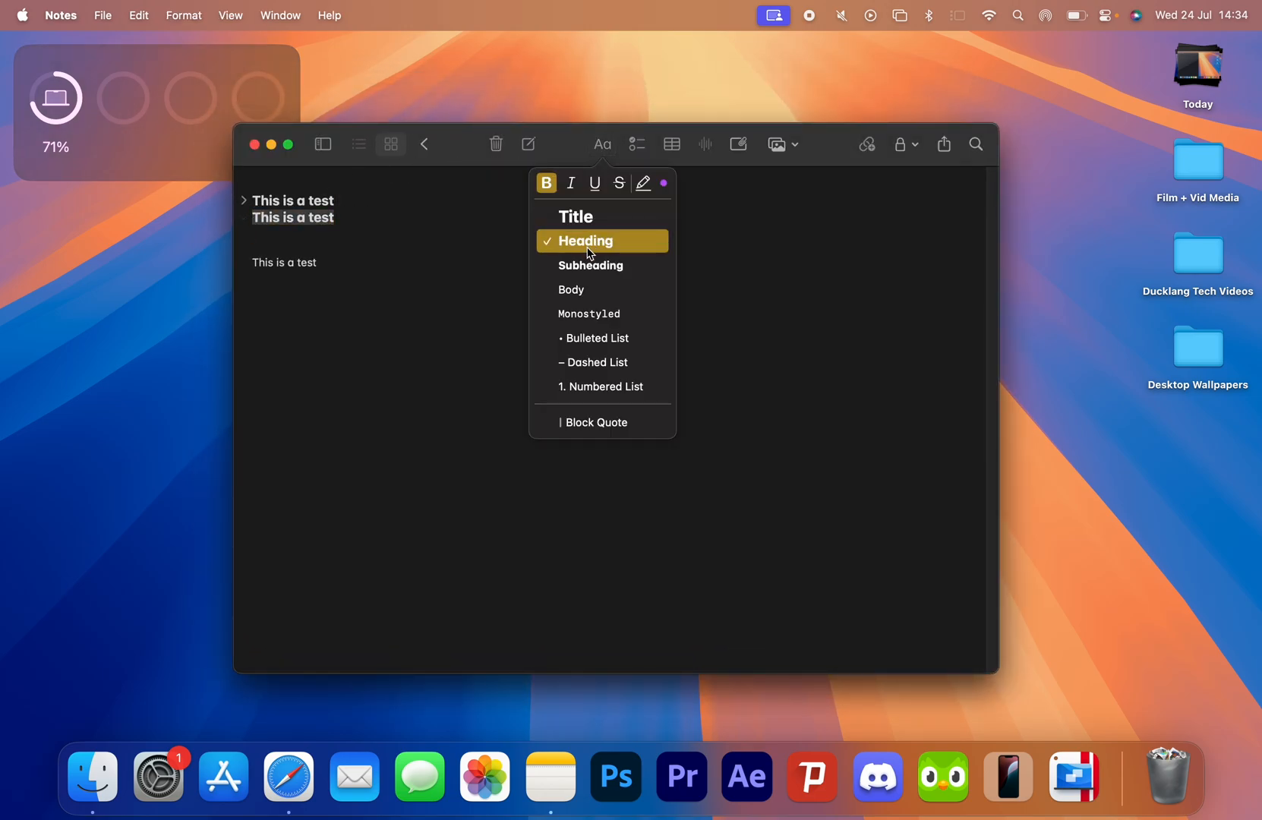
{"action": "mouse_move", "coordinate": [575, 215]}
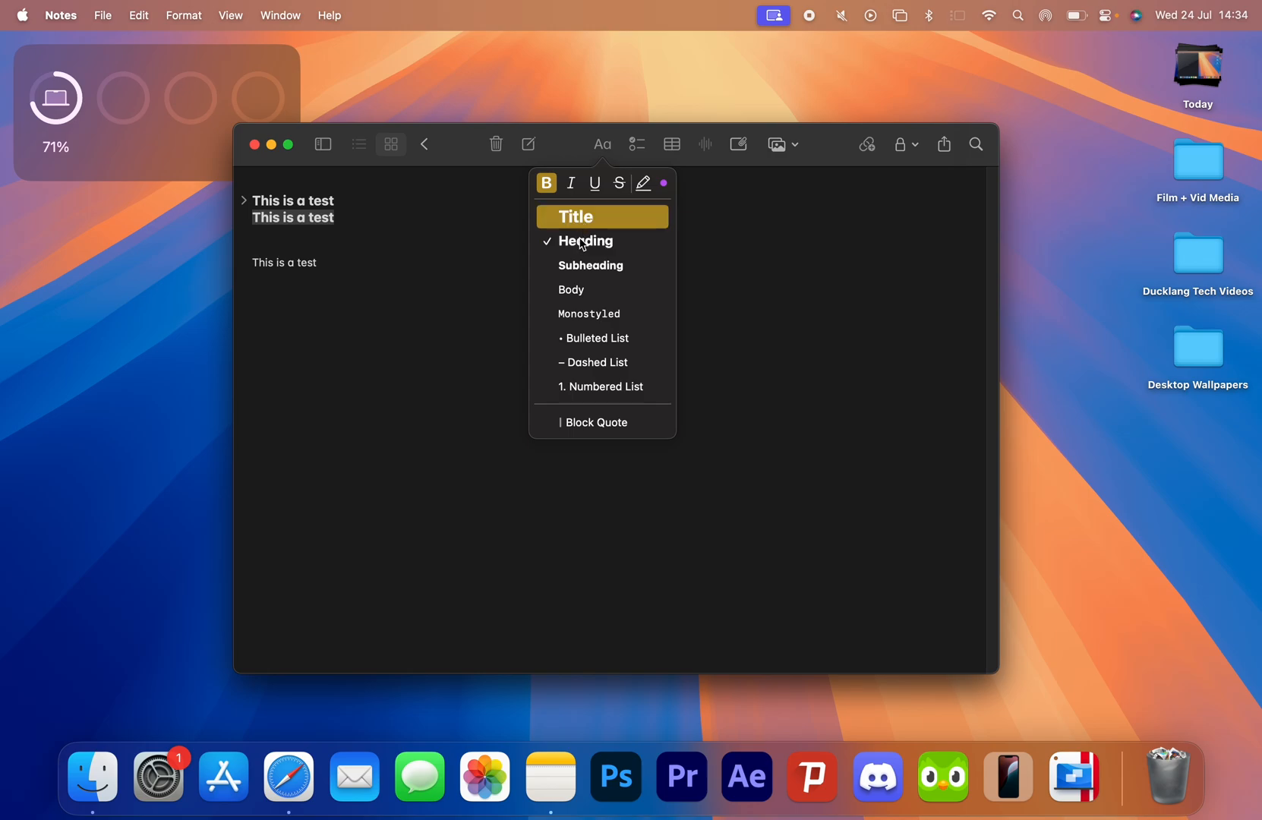
{"action": "left_click", "coordinate": [575, 217]}
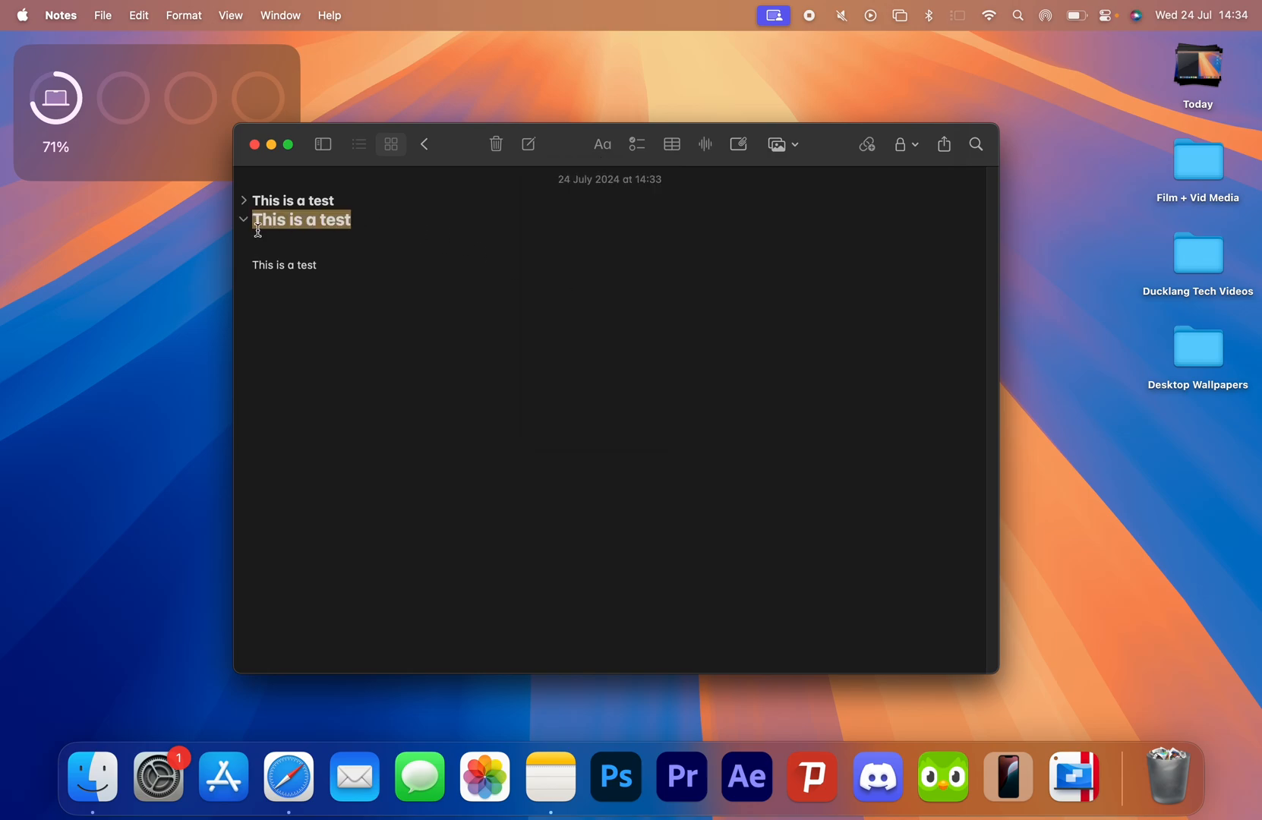